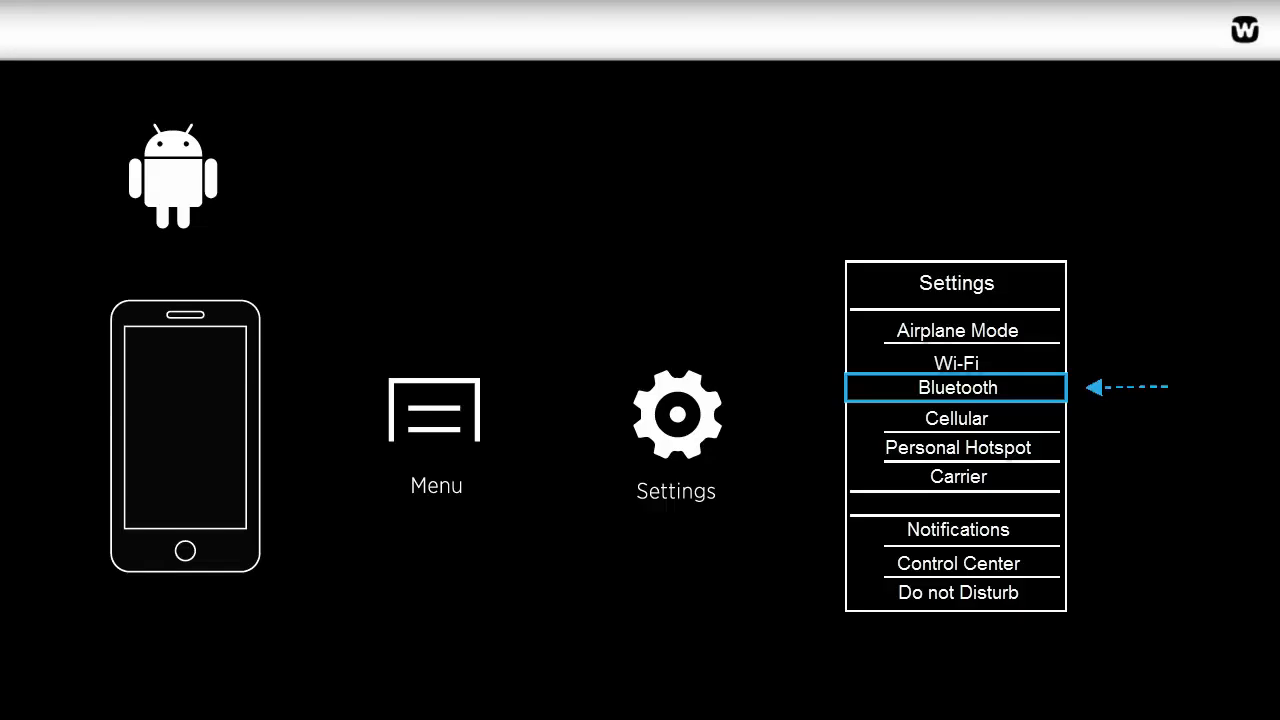
Step: Turn Bluetooth on in the phone's Settings and select COM-DEX under Other devices
click(956, 388)
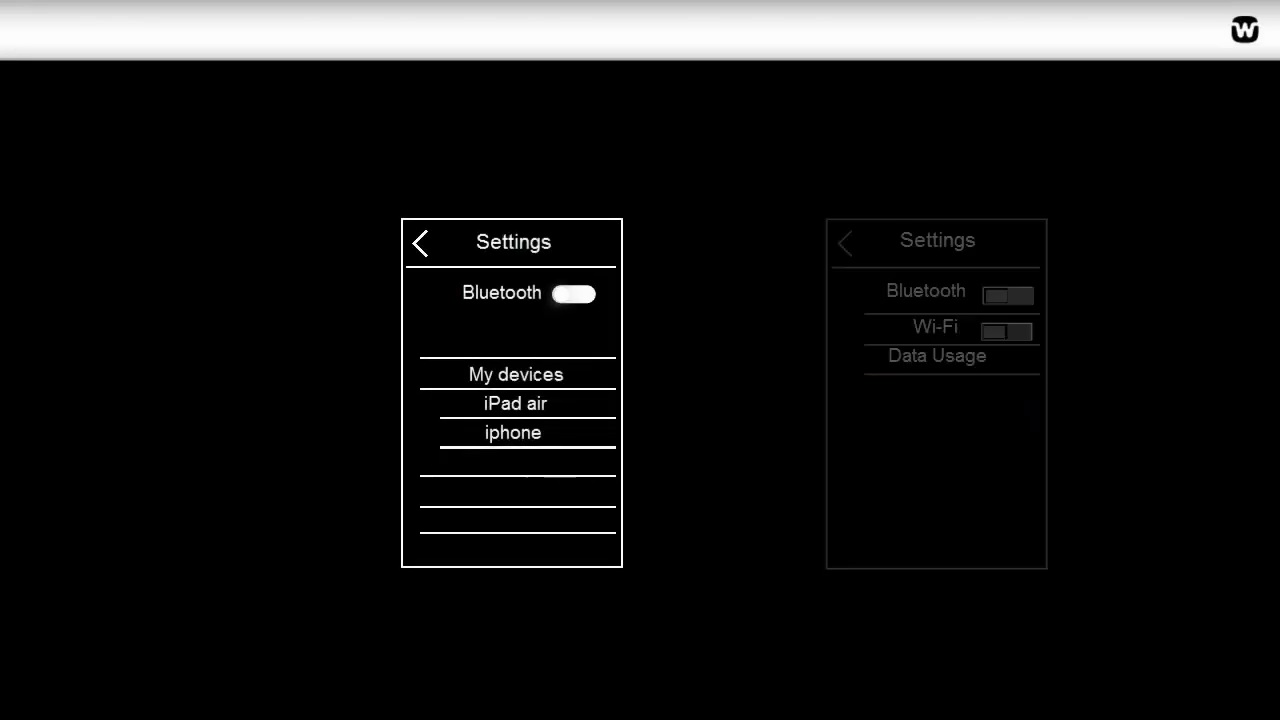
click(576, 292)
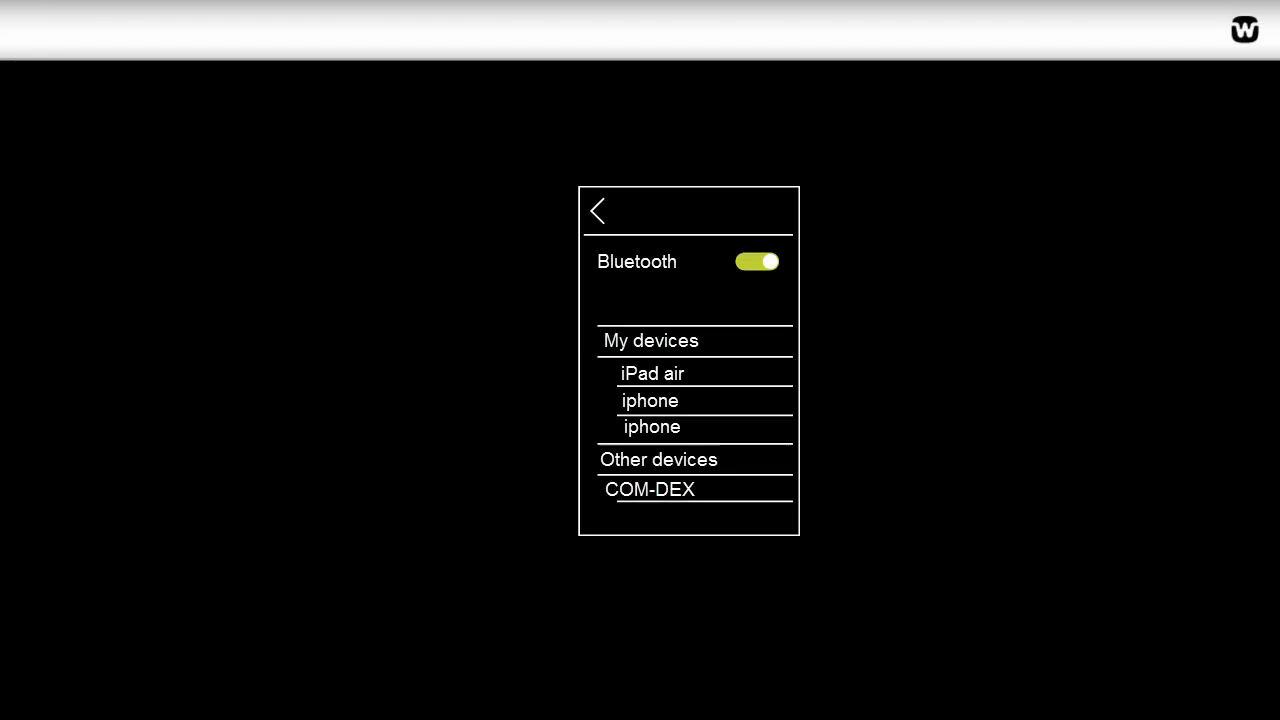
click(688, 488)
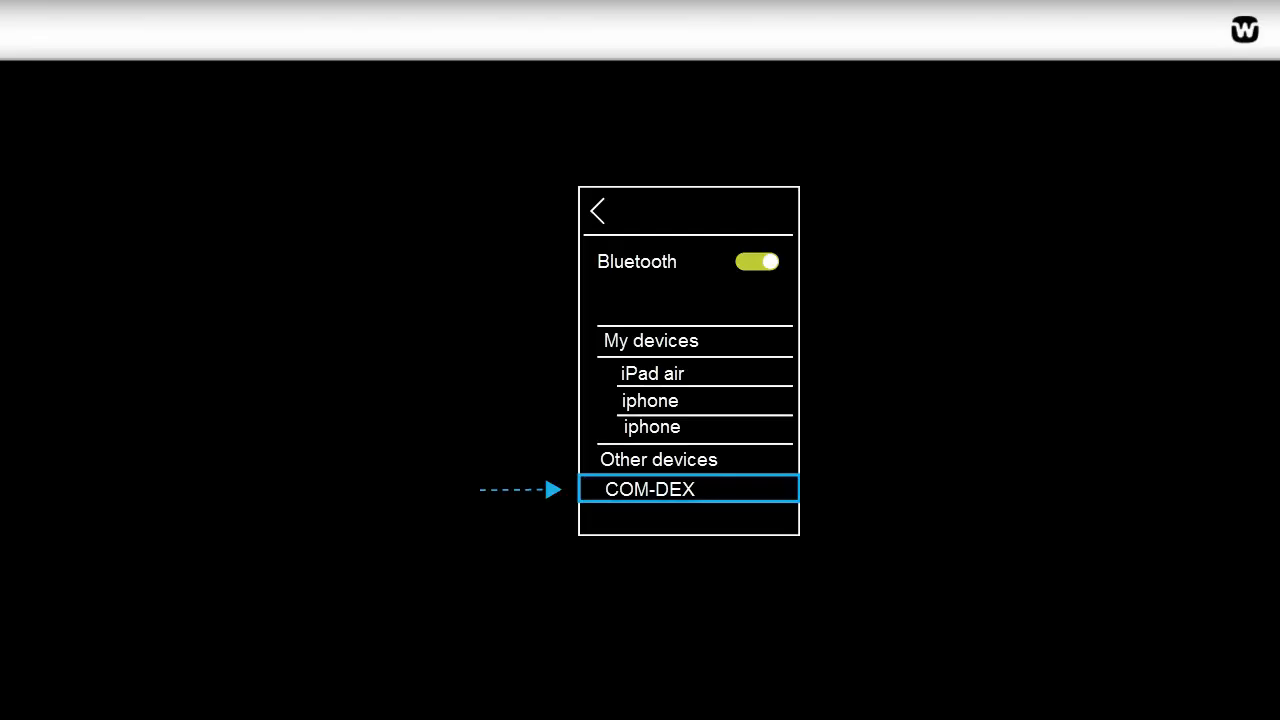
click(688, 488)
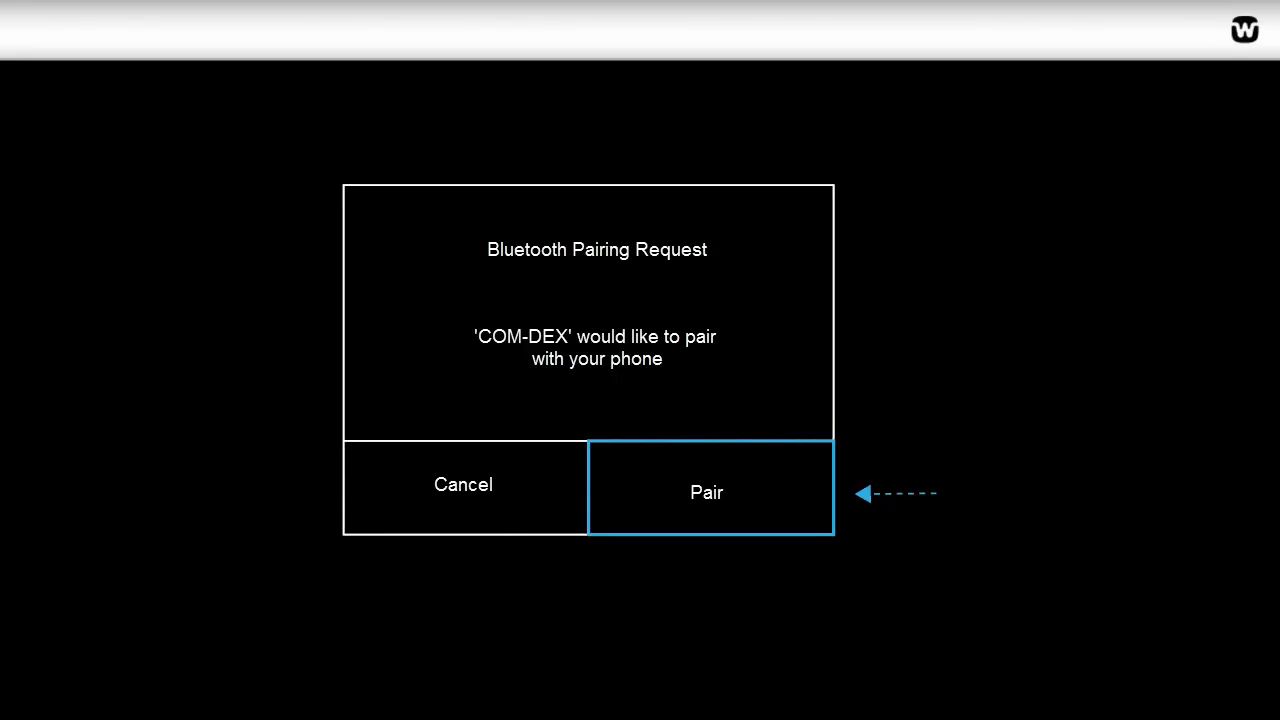
Step: Accept COM-DEX's Bluetooth pairing request with Pair
click(708, 488)
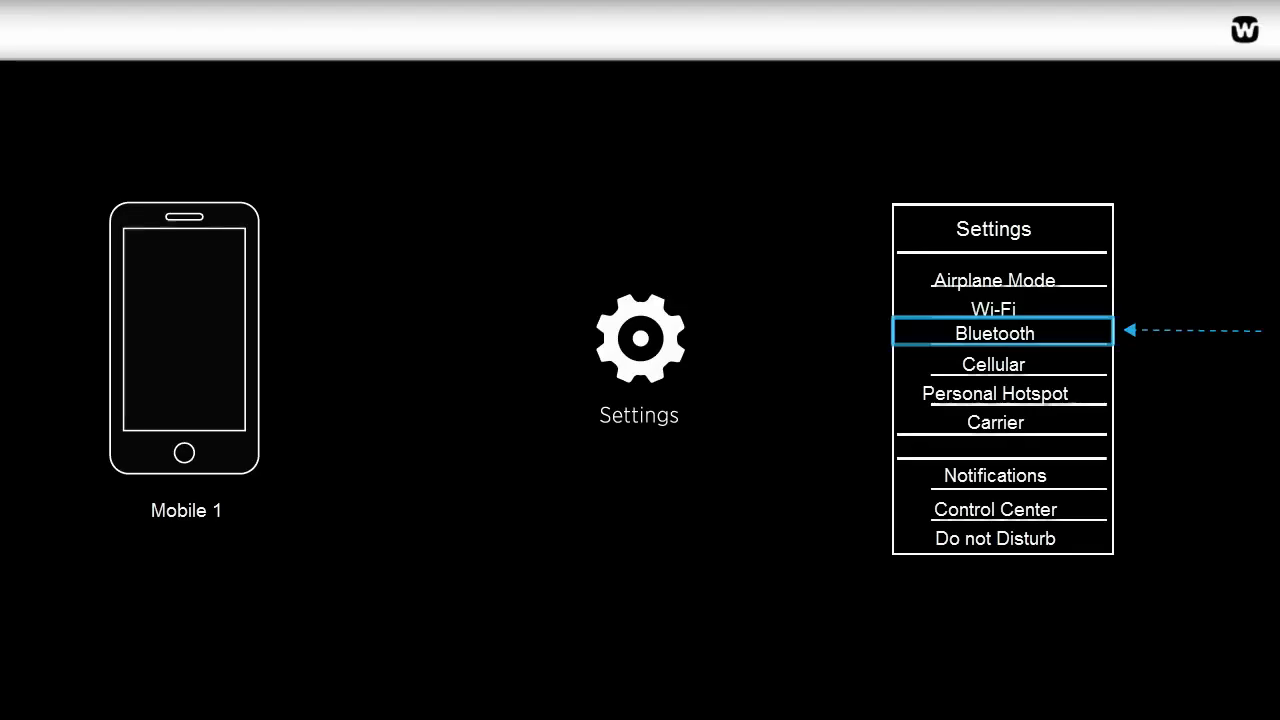
Step: Disconnect COM-DEX via its gear icon on the Android phone and confirm with OK
click(994, 332)
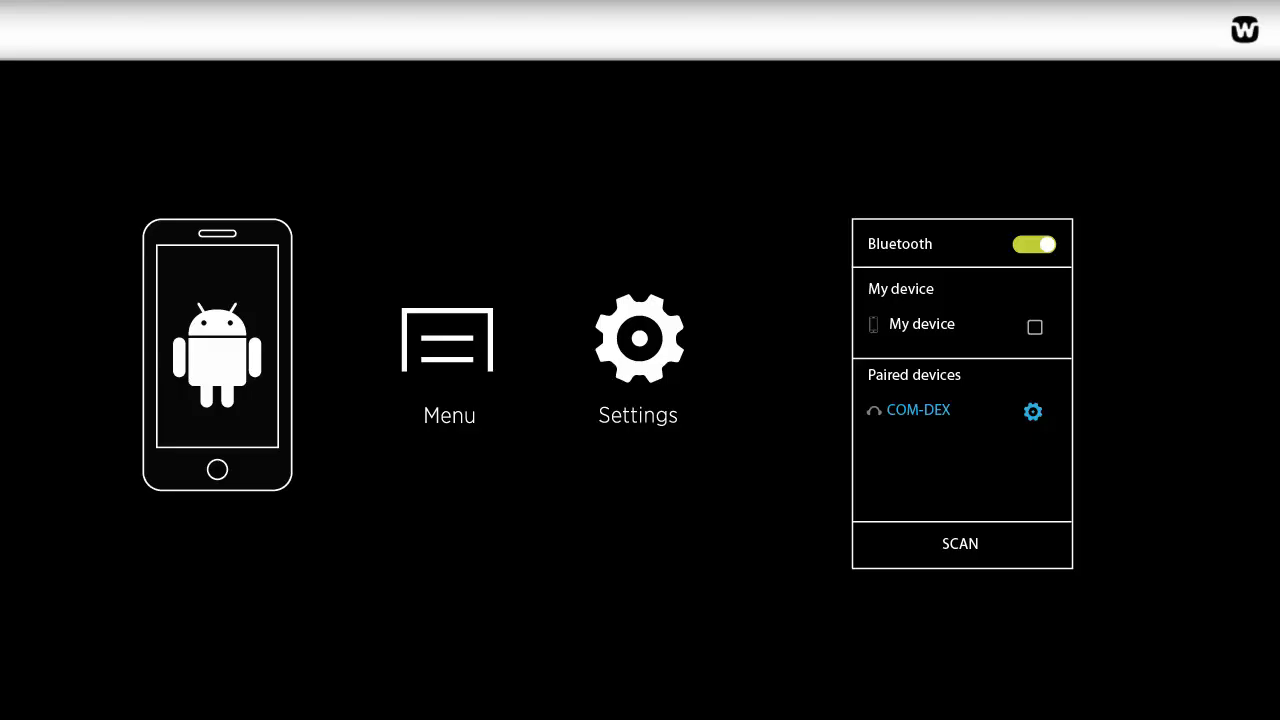
click(1032, 412)
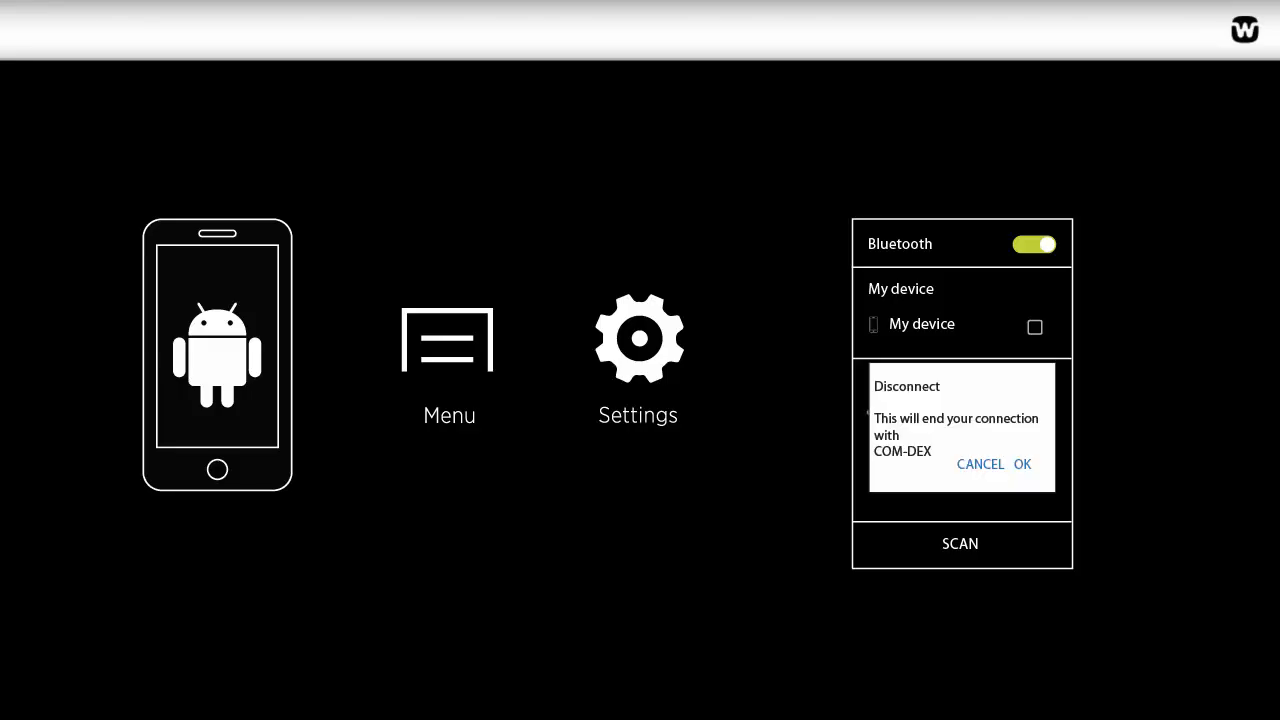
click(1022, 464)
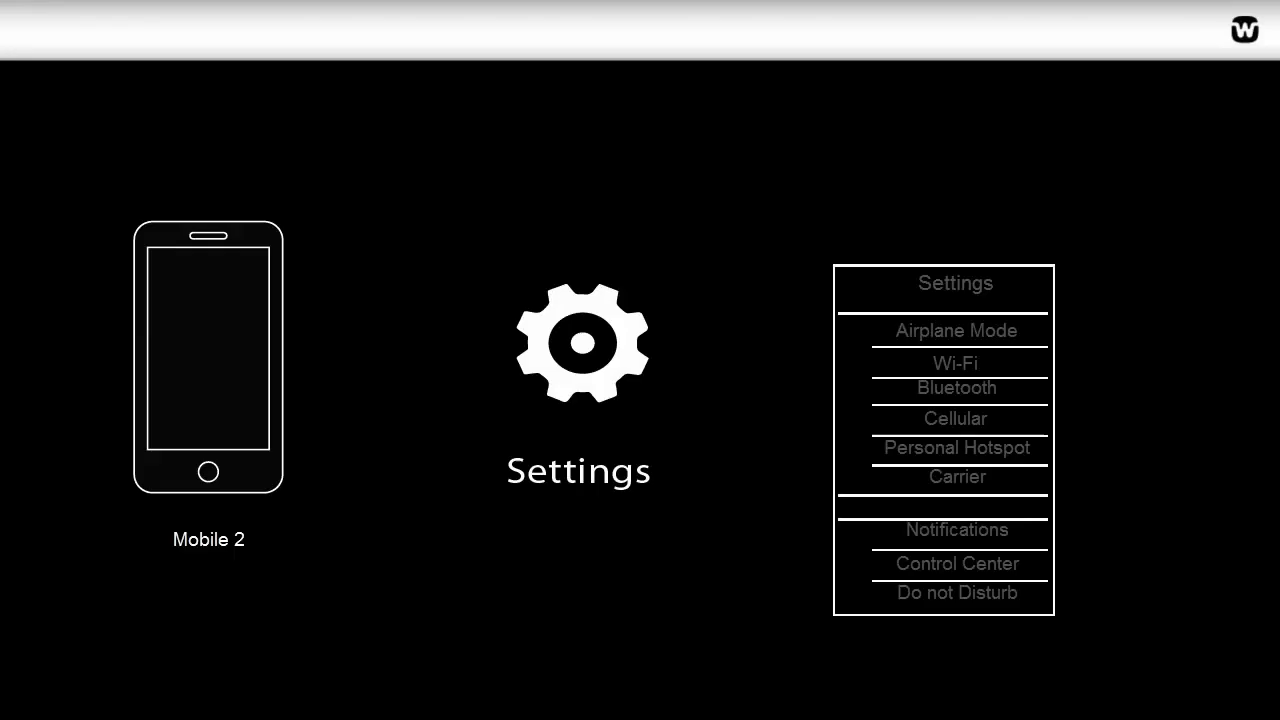
Step: Show COM-DEX listed as Connected under Other devices on Mobile 2's Bluetooth screen
click(956, 388)
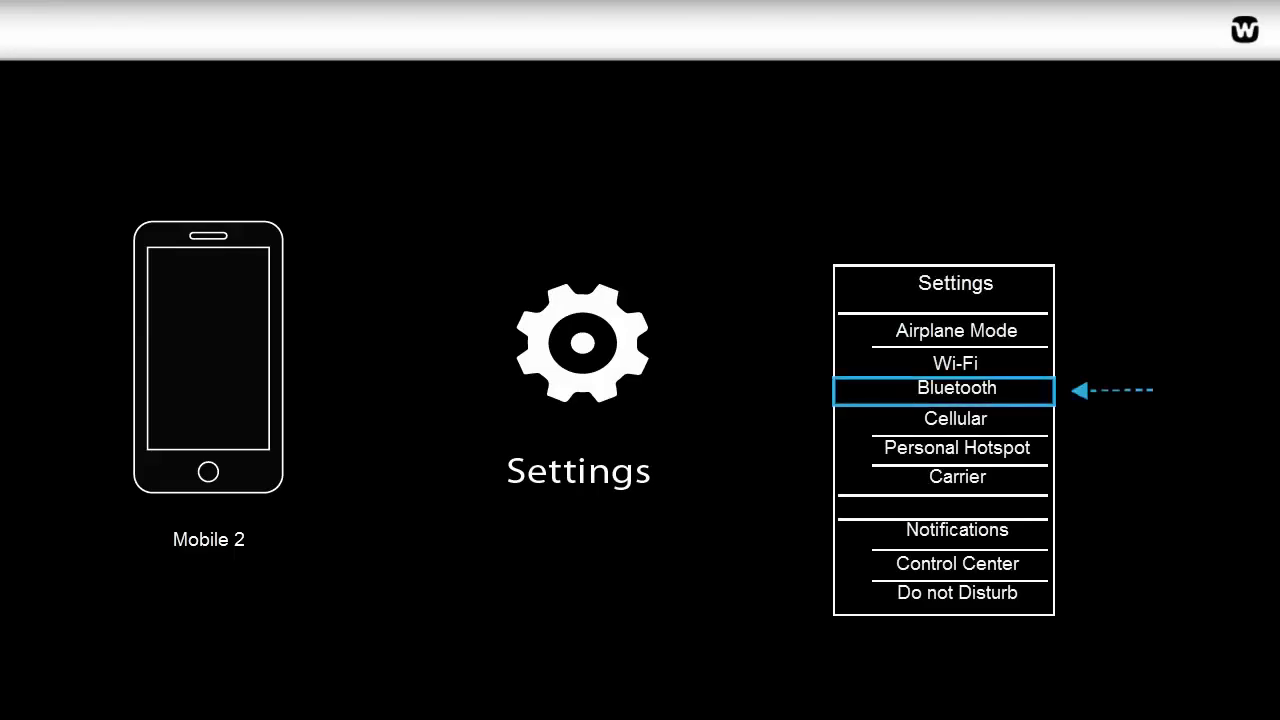
click(956, 388)
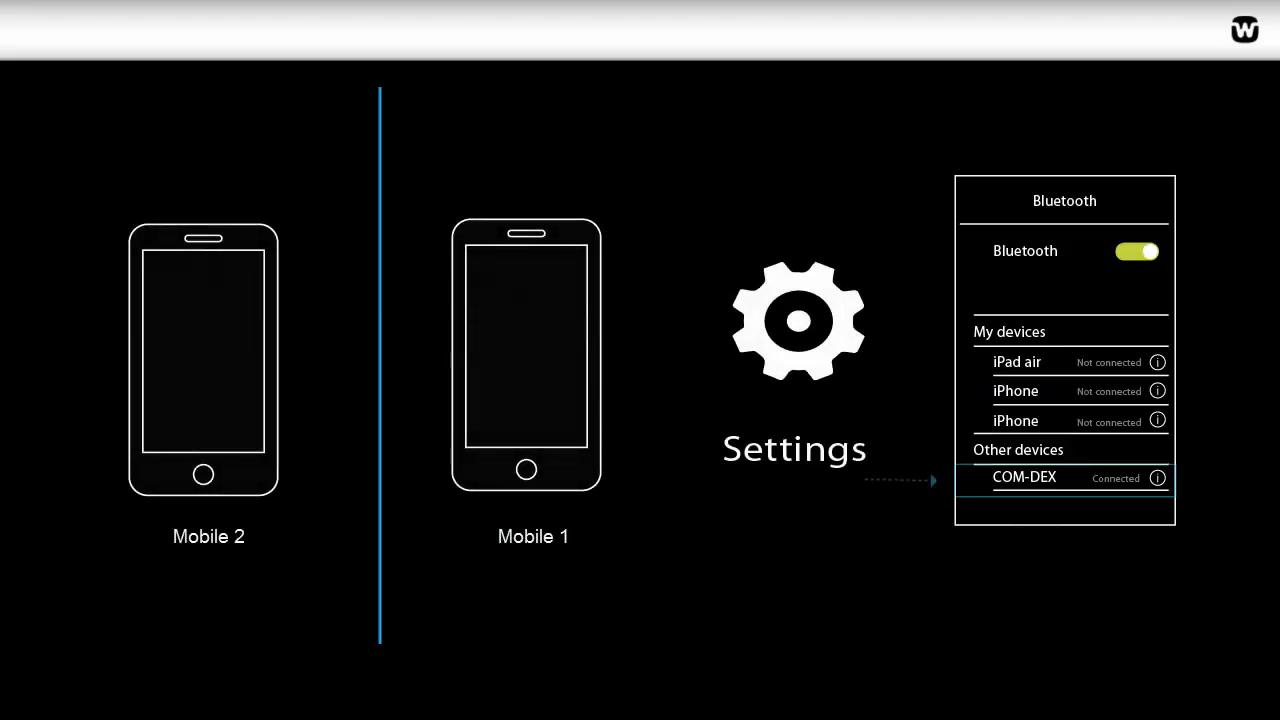